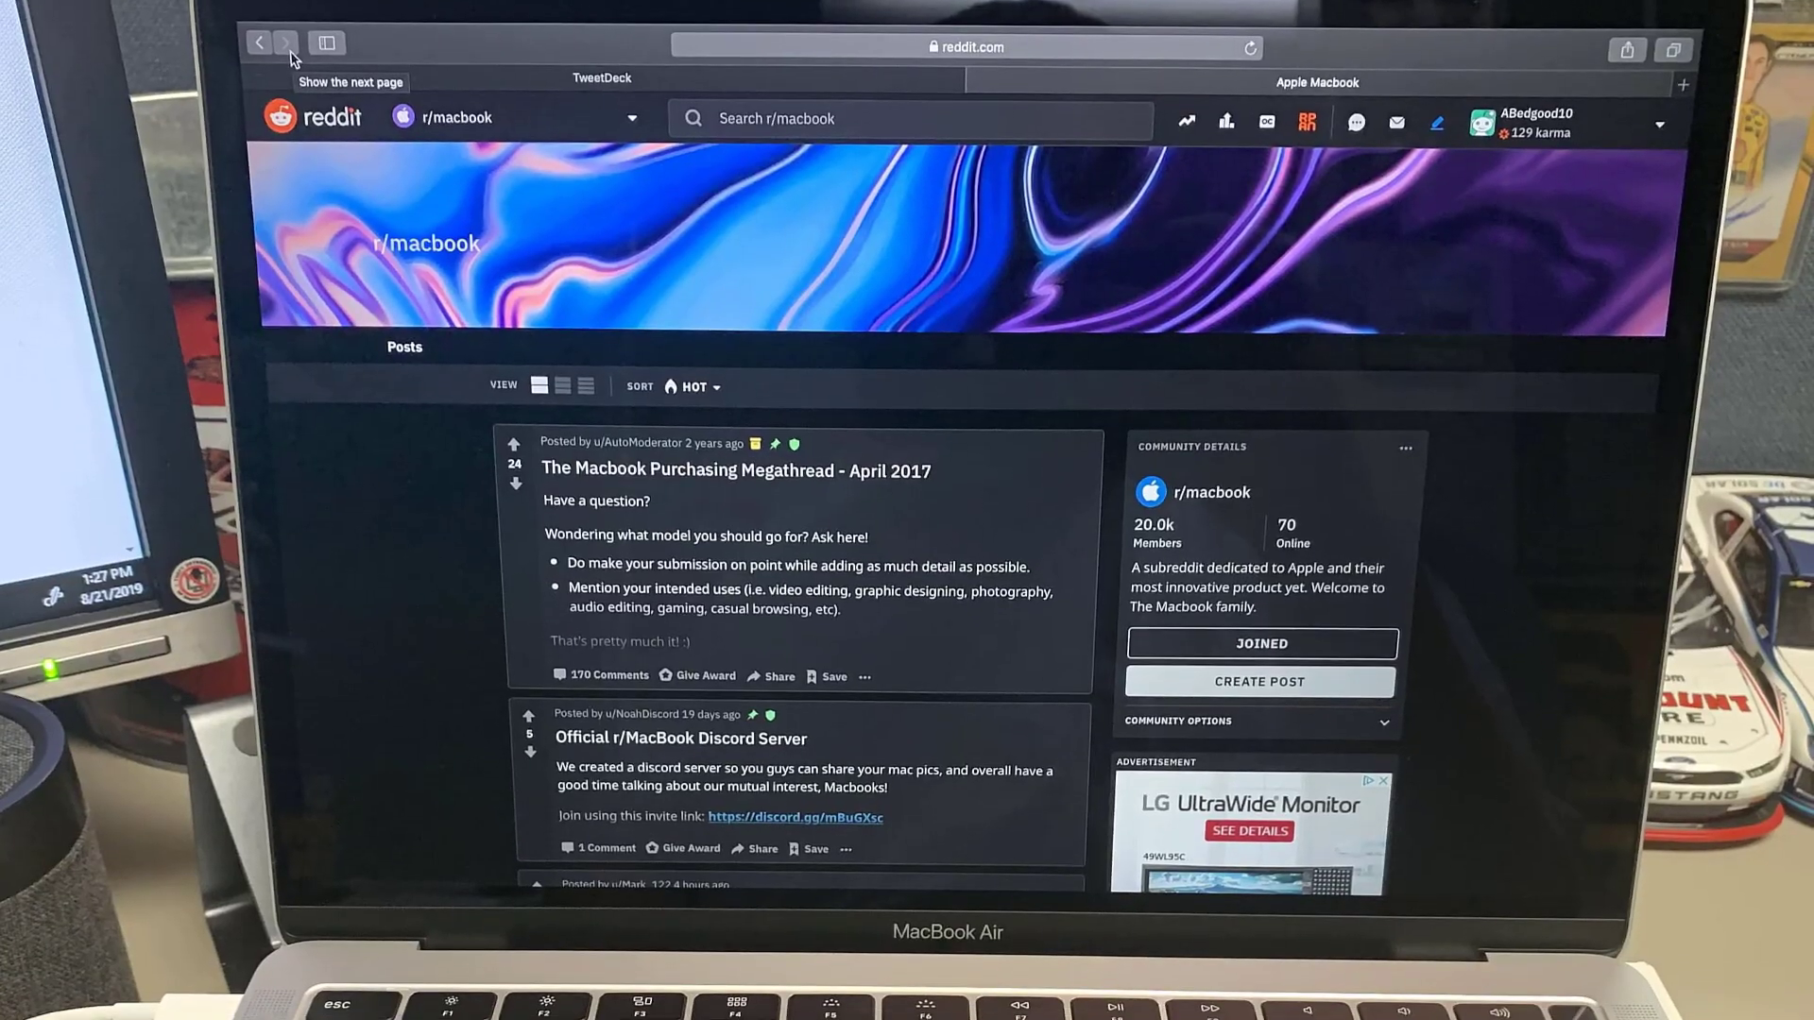
pyautogui.scroll(-3)
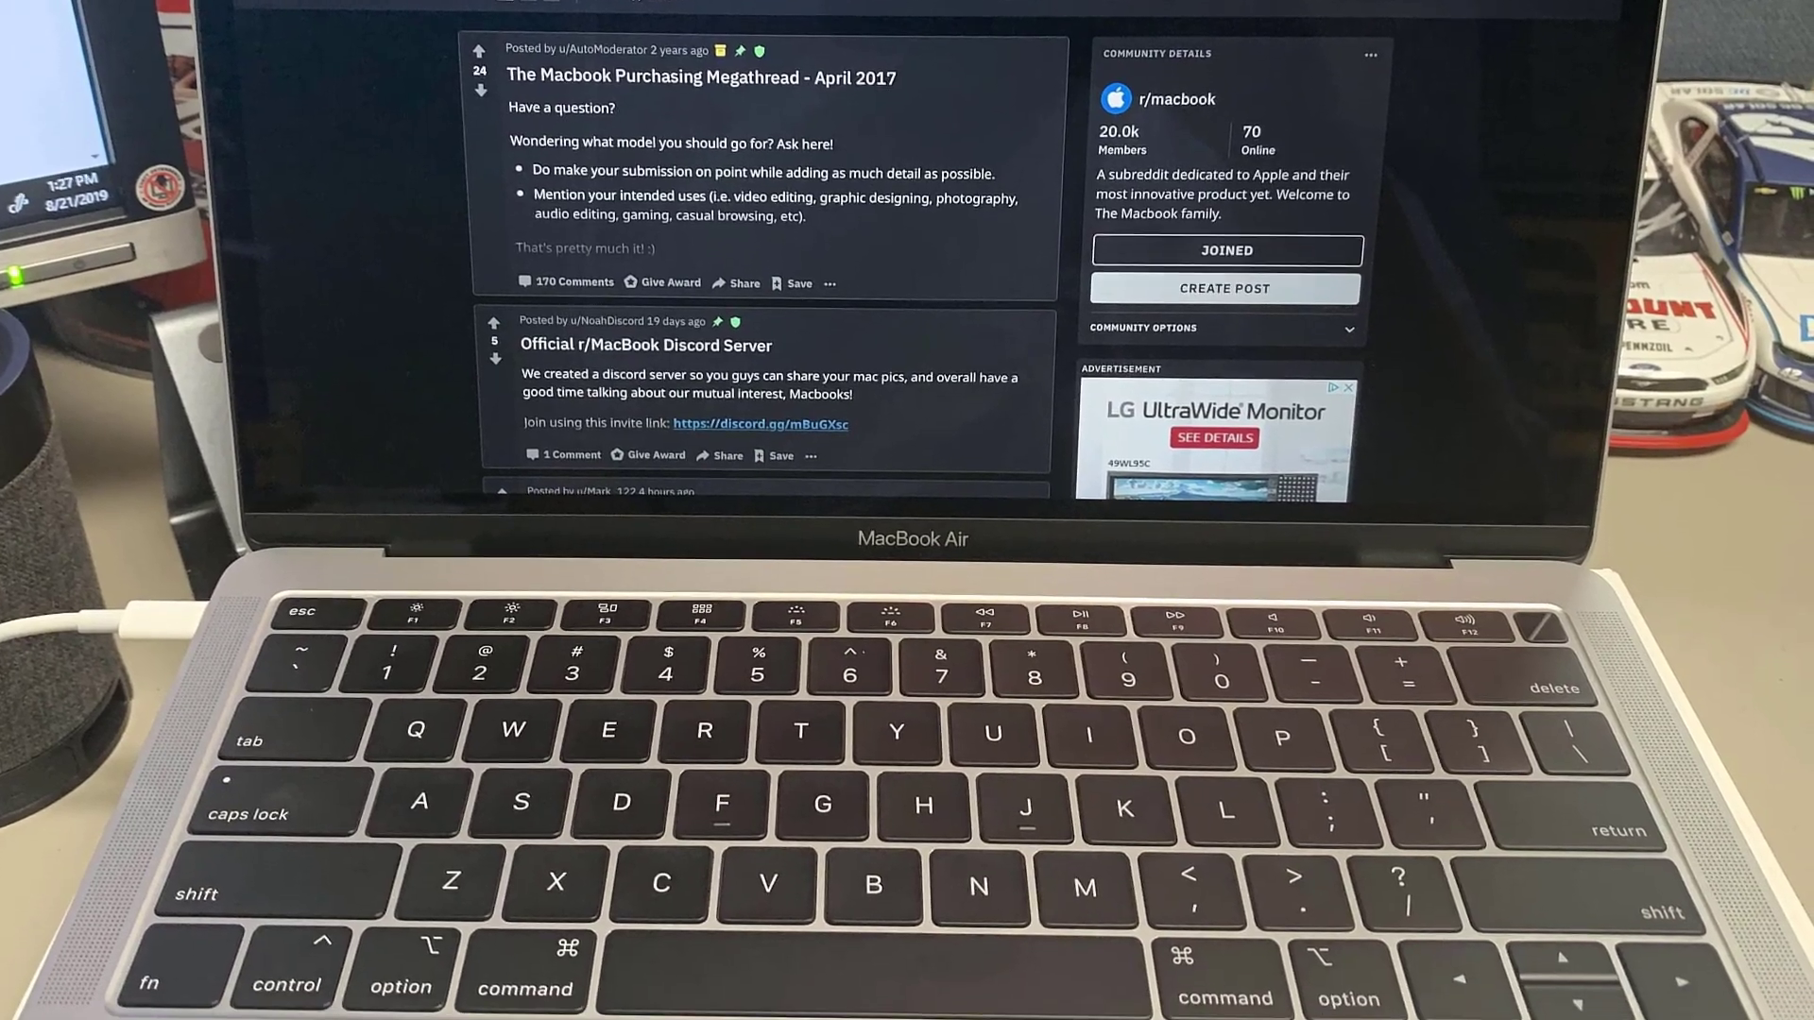
pyautogui.scroll(-3)
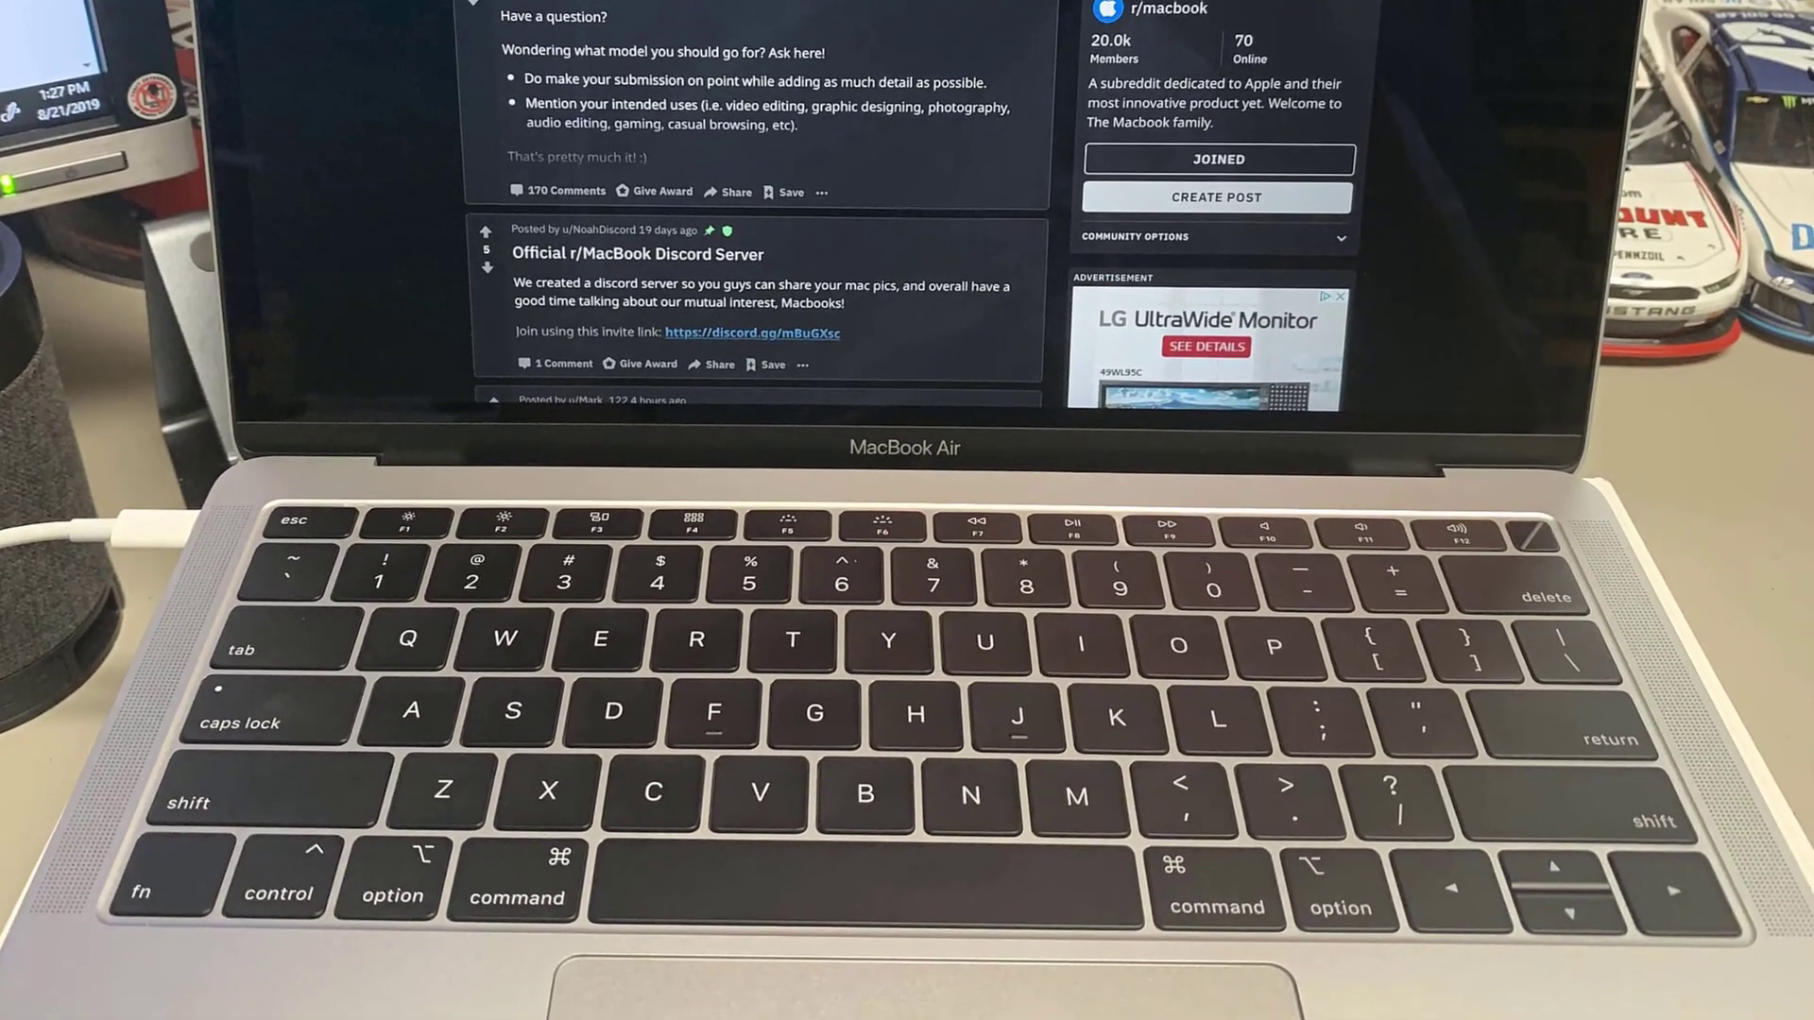